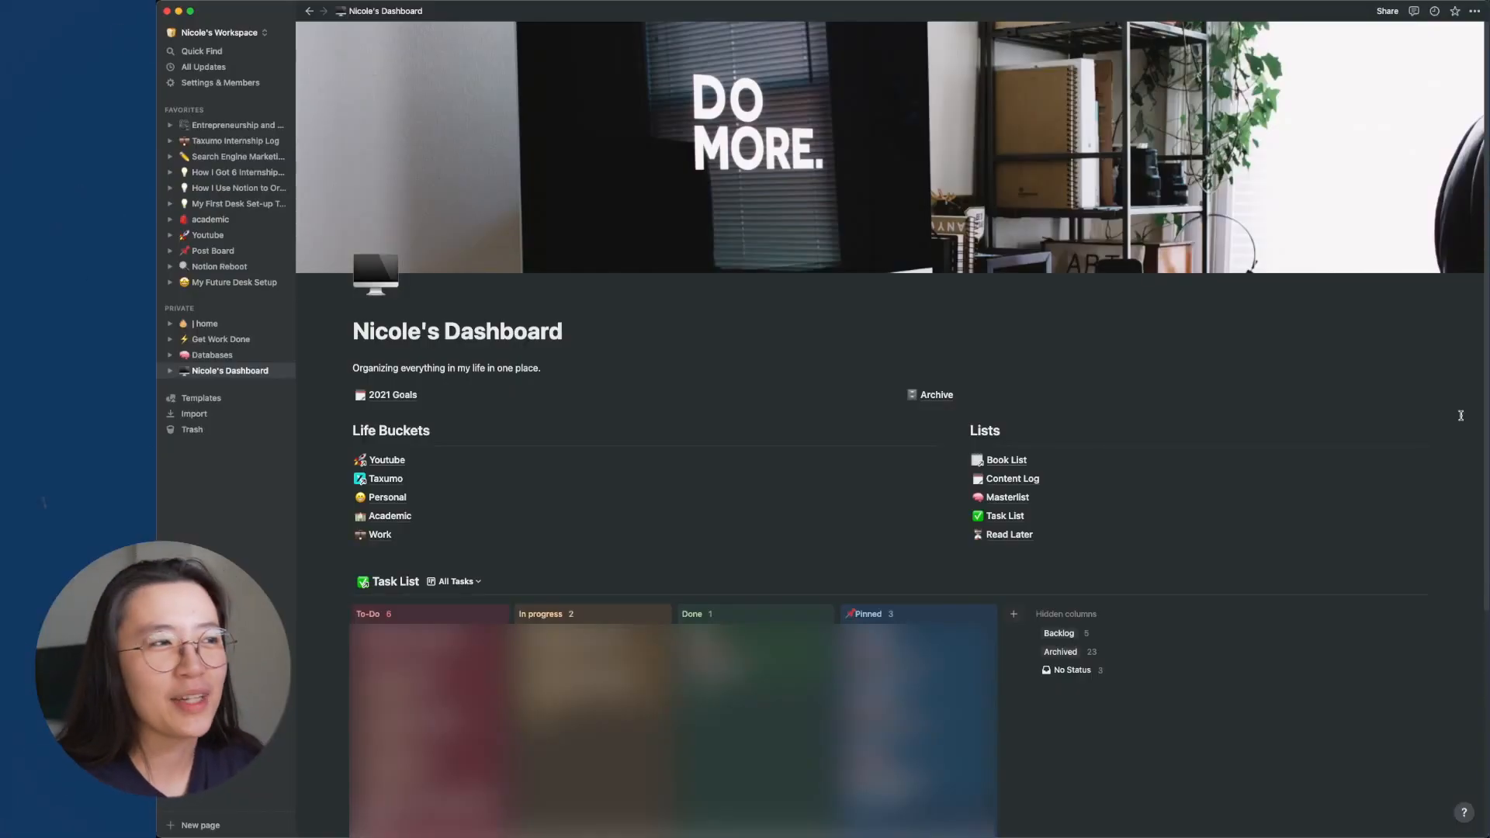
Open the '| home' page from the sidebar's Private section and scroll through its contents
click(205, 323)
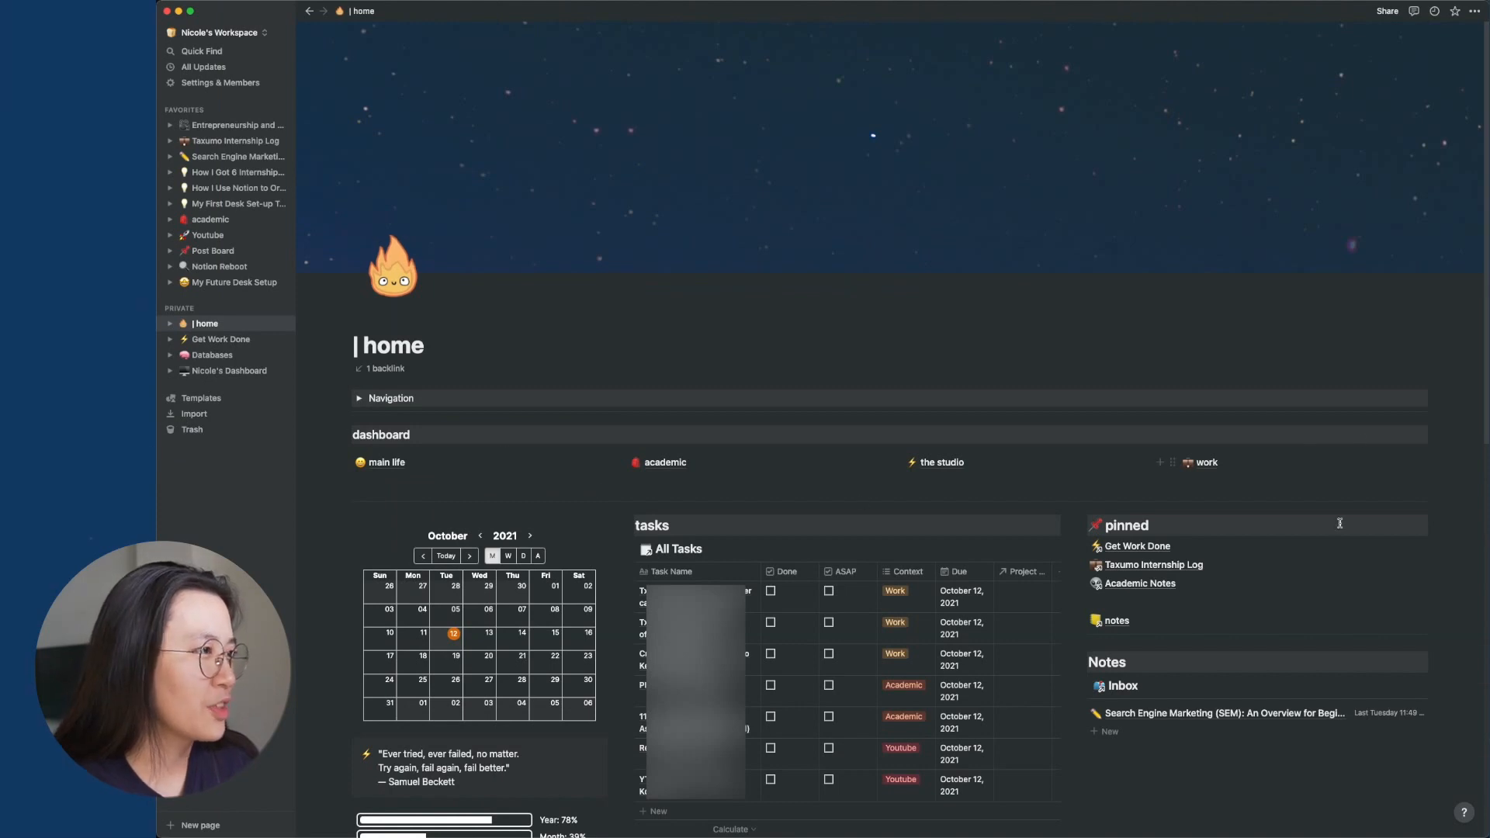
scroll(down, 3)
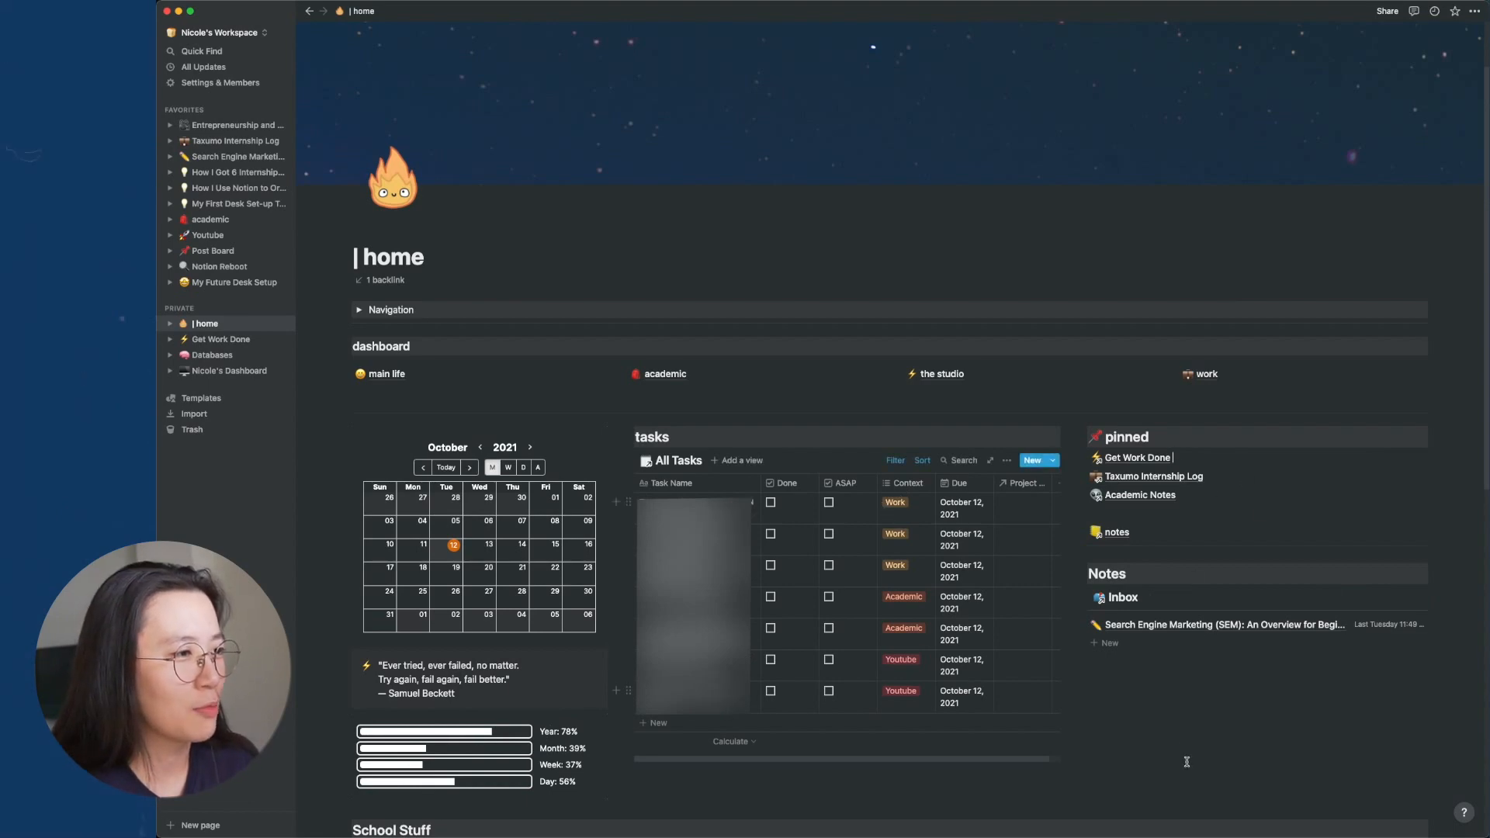
scroll(down, 3)
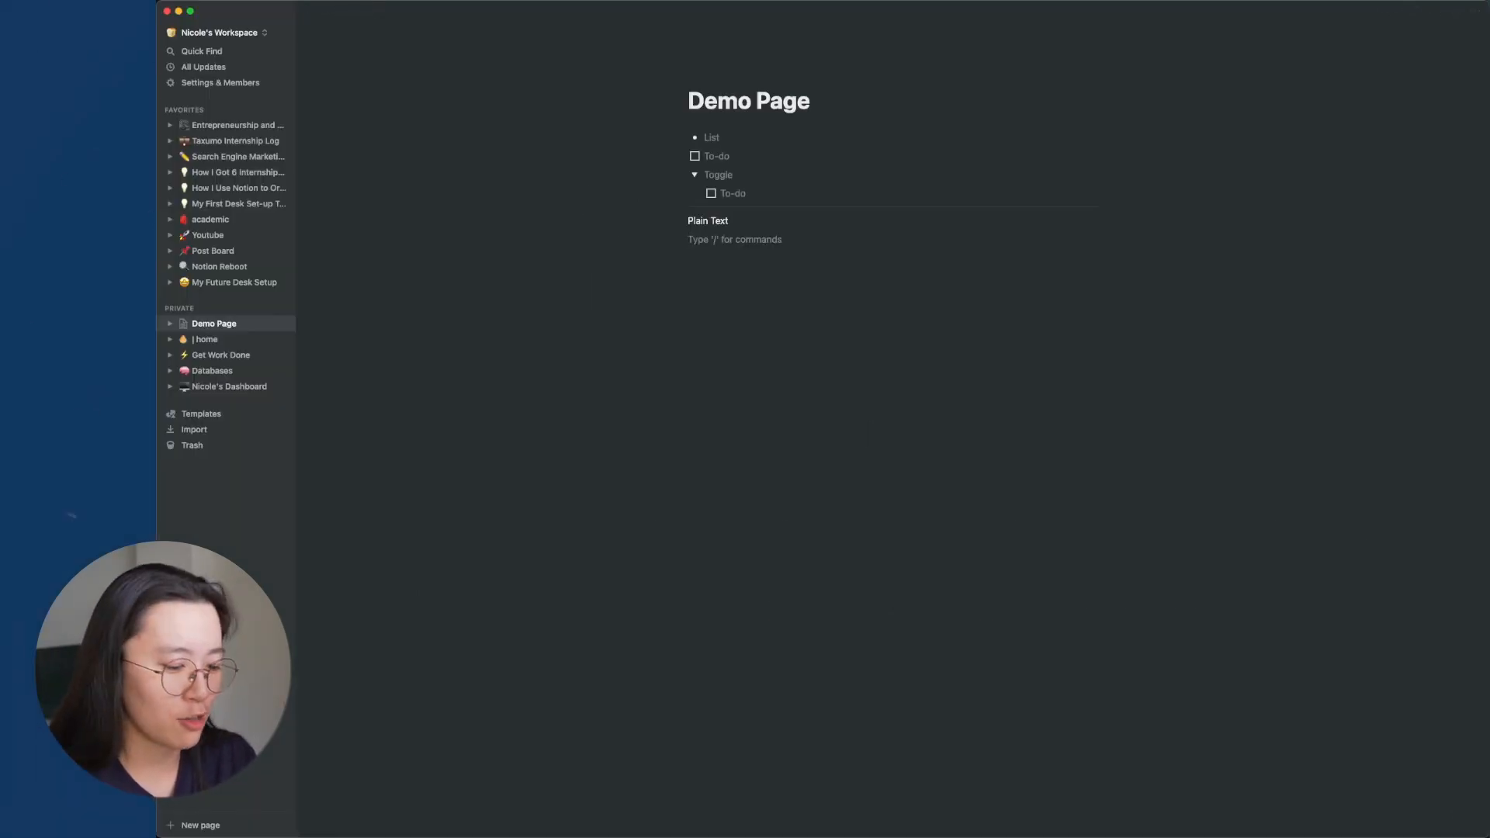
Start a slash command below the Plain Text block to add a 'To-Do' Heading 2
text(/)
text(To-Do)
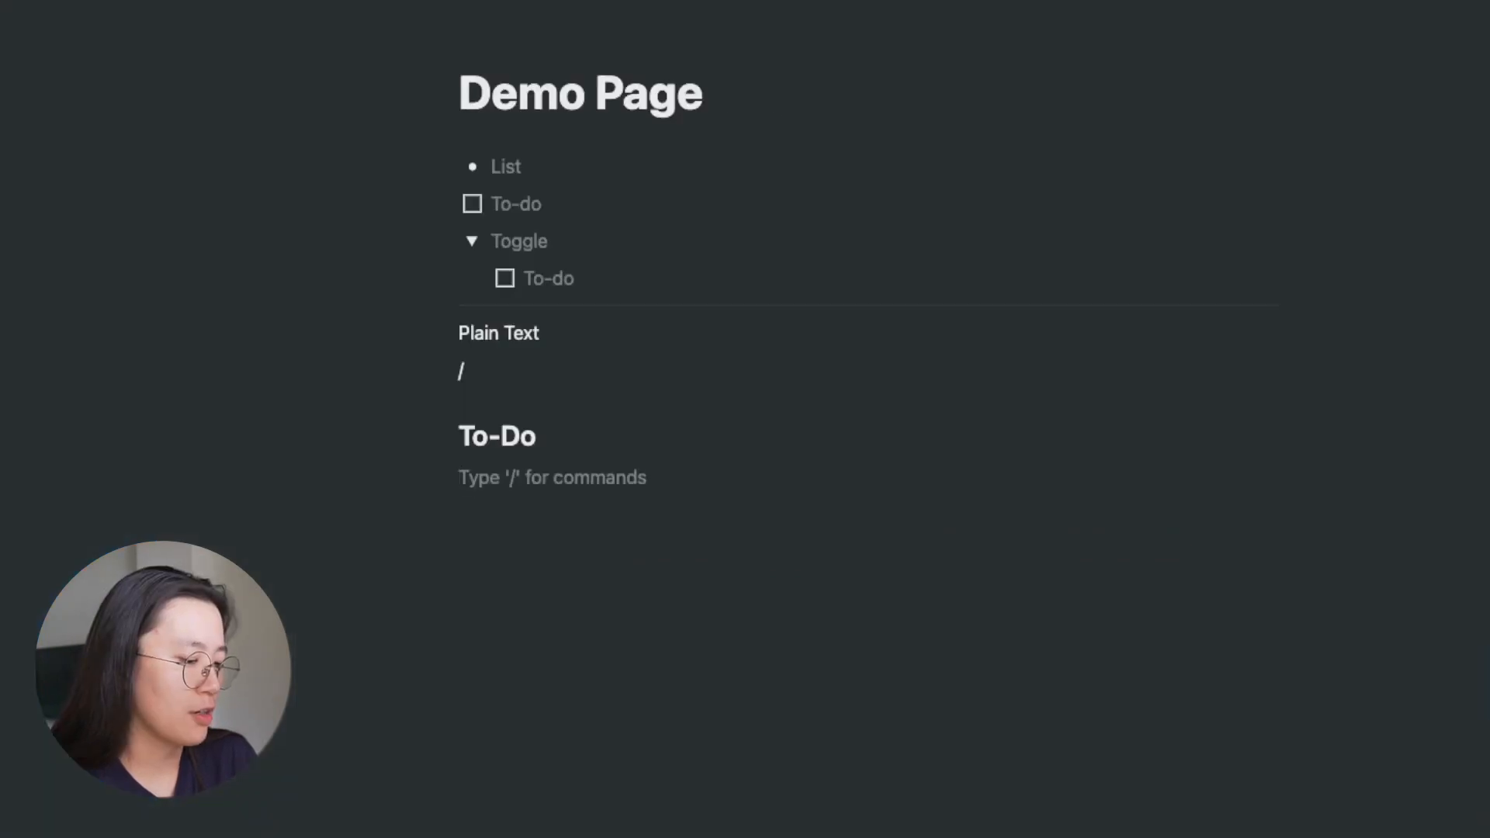
Add a to-do checklist, color the To-Do heading red, and add a 'Want List' heading
text(to)
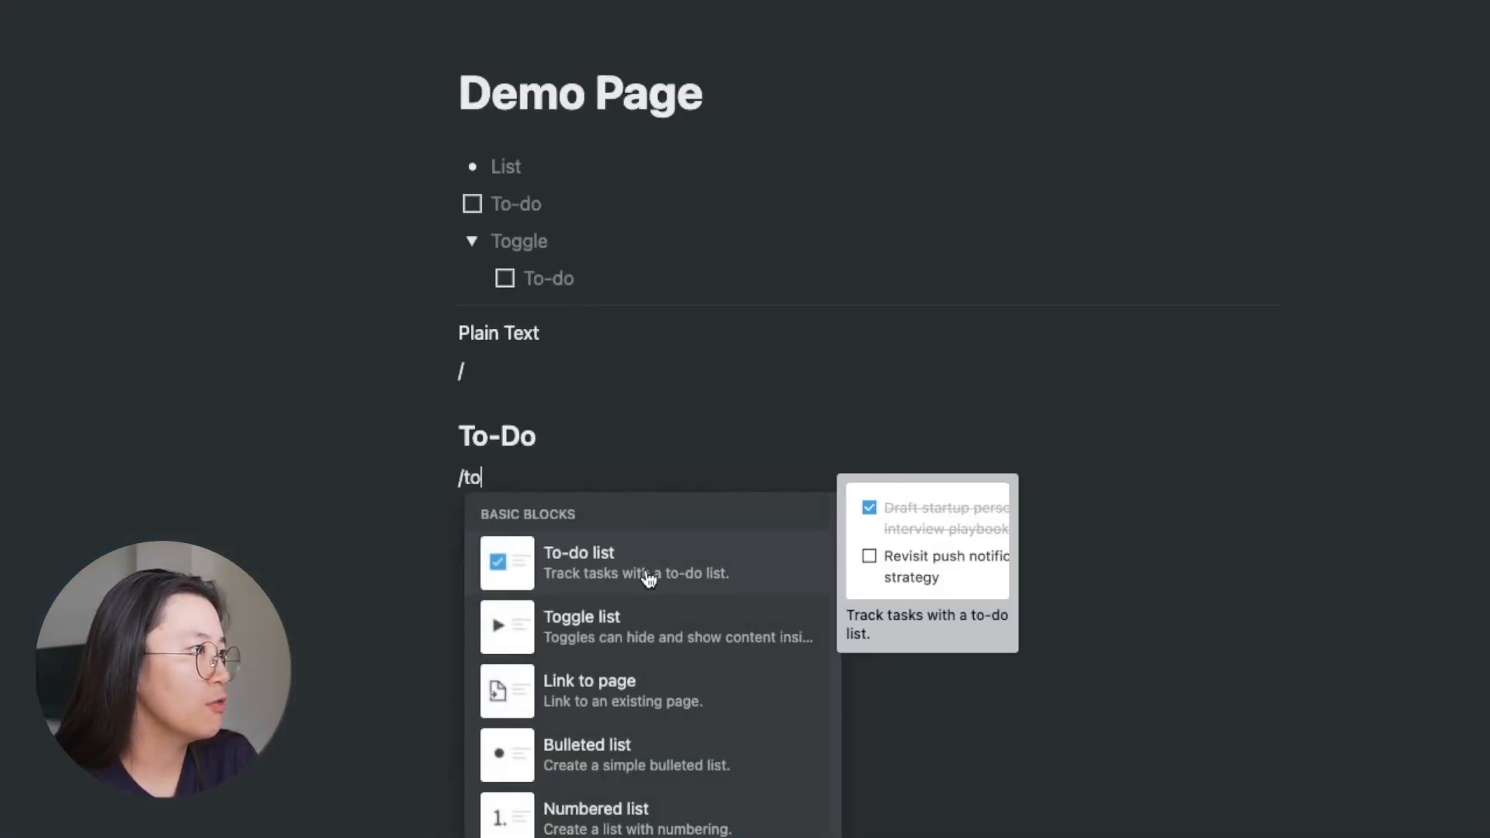
click(578, 560)
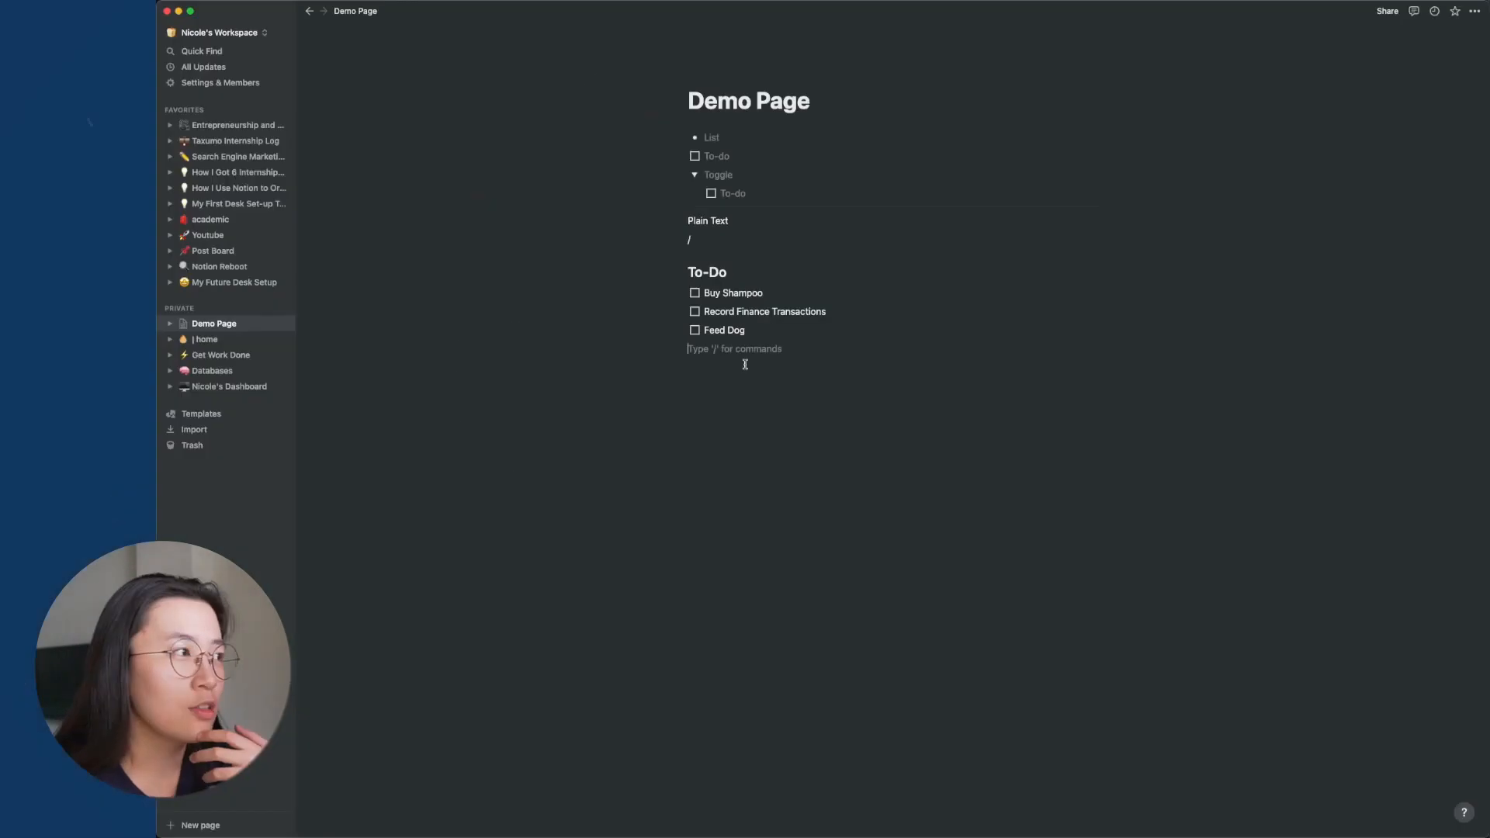
double_click(708, 272)
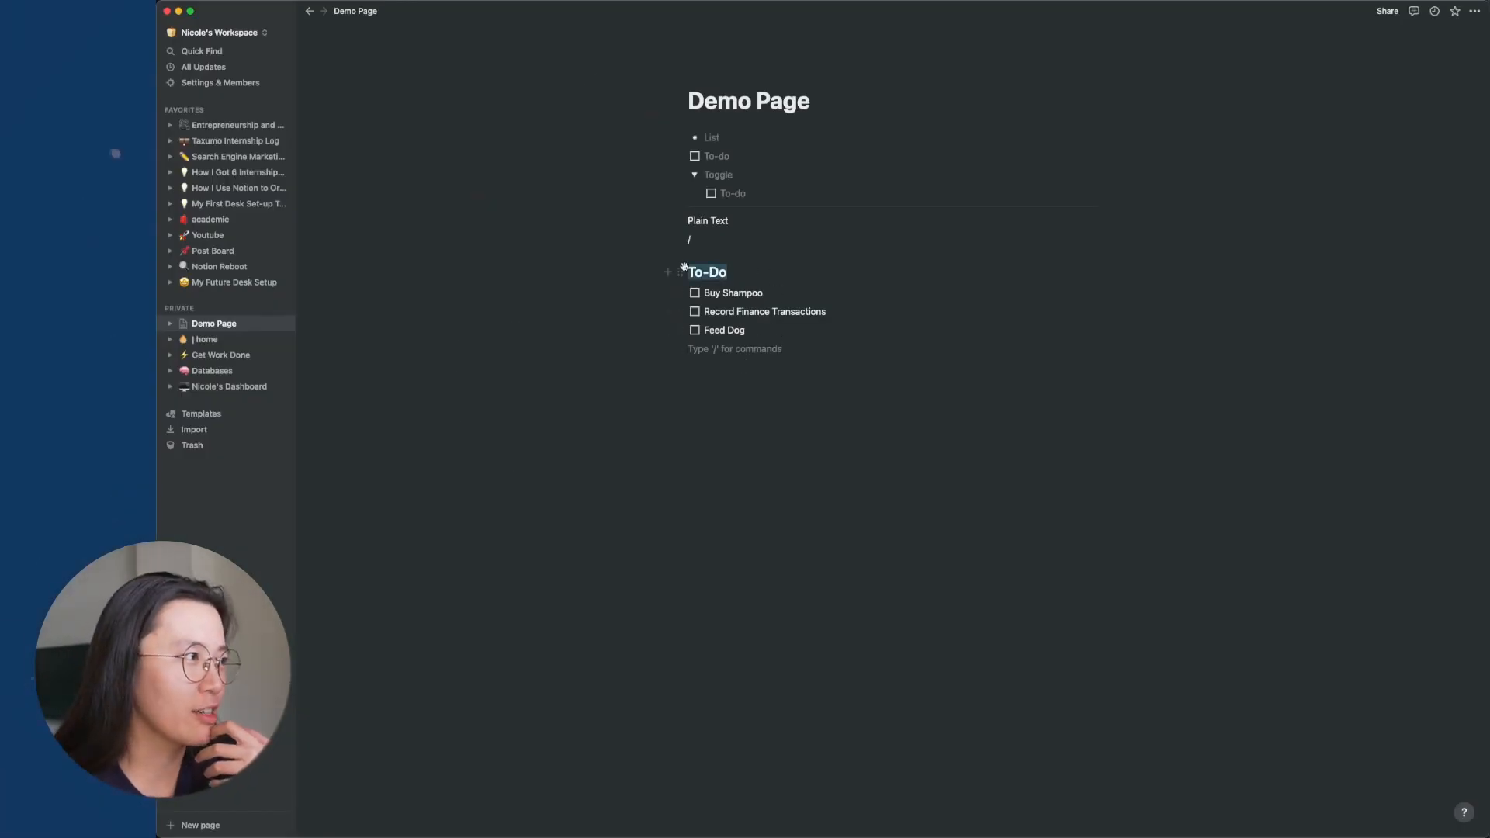
click(918, 247)
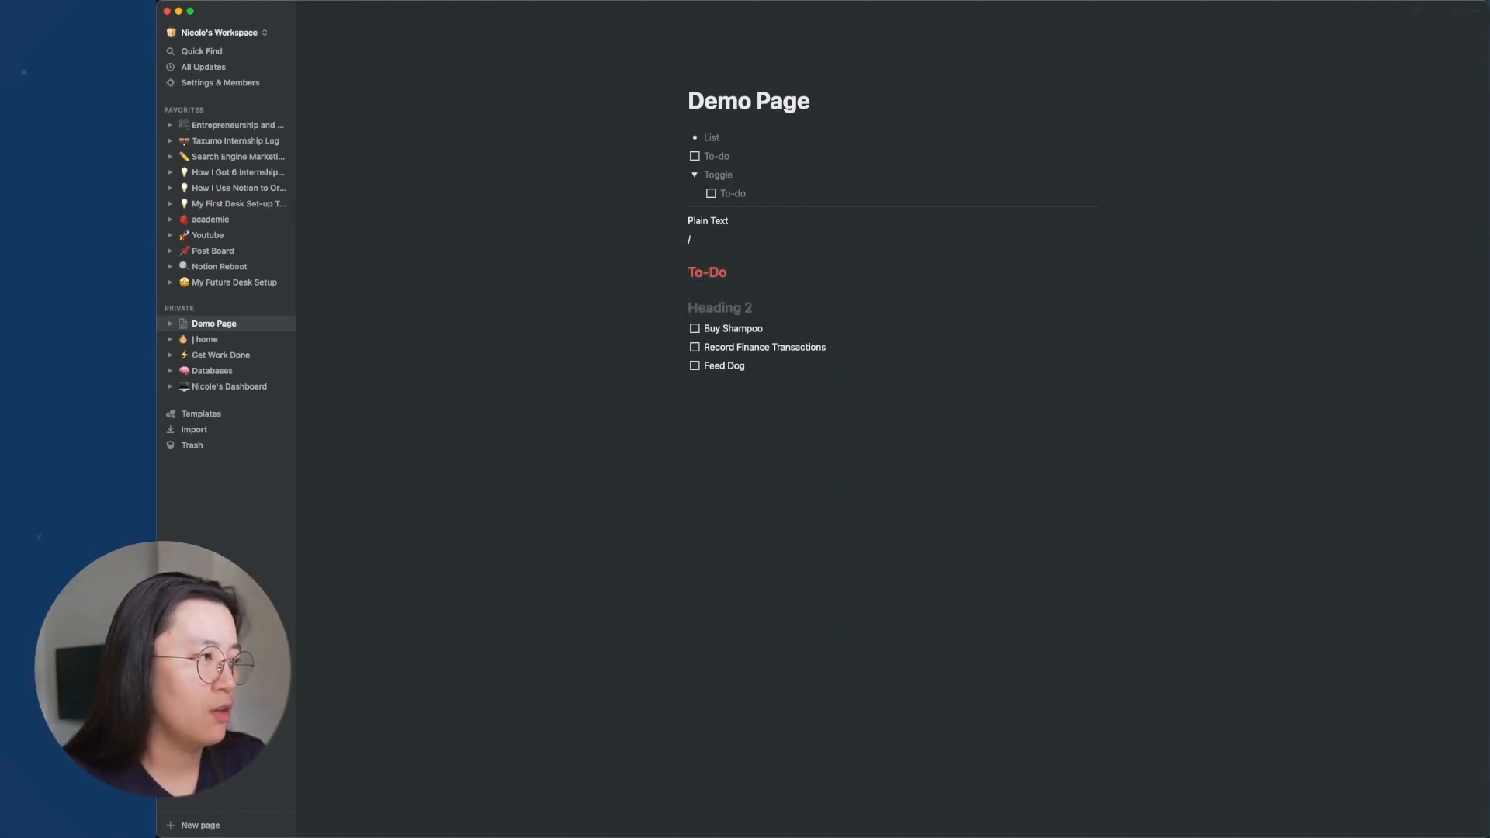
text(Want List)
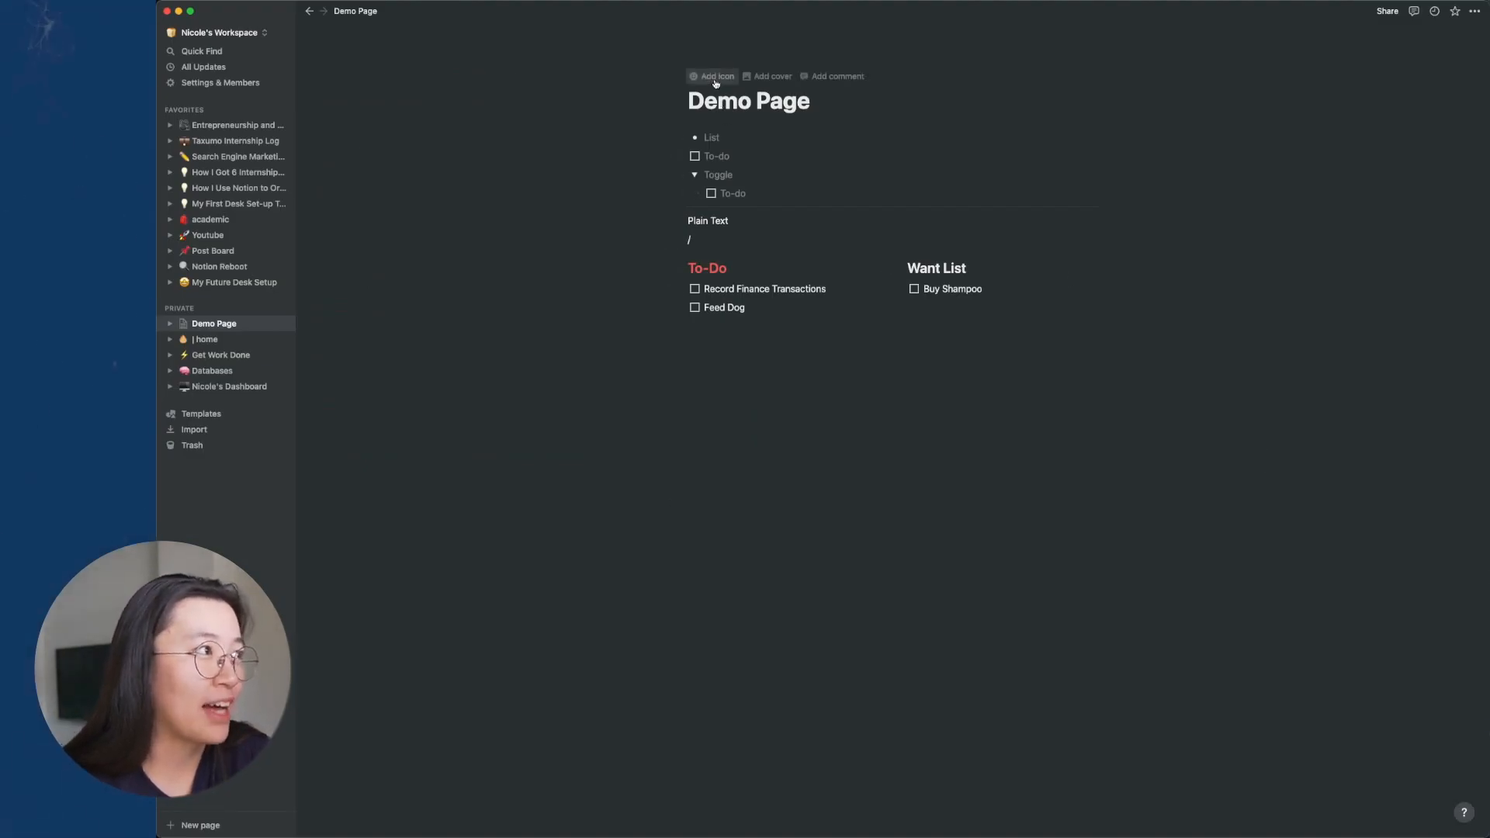
Add a house icon and set the NASA Archive Earth photo as the cover
click(716, 76)
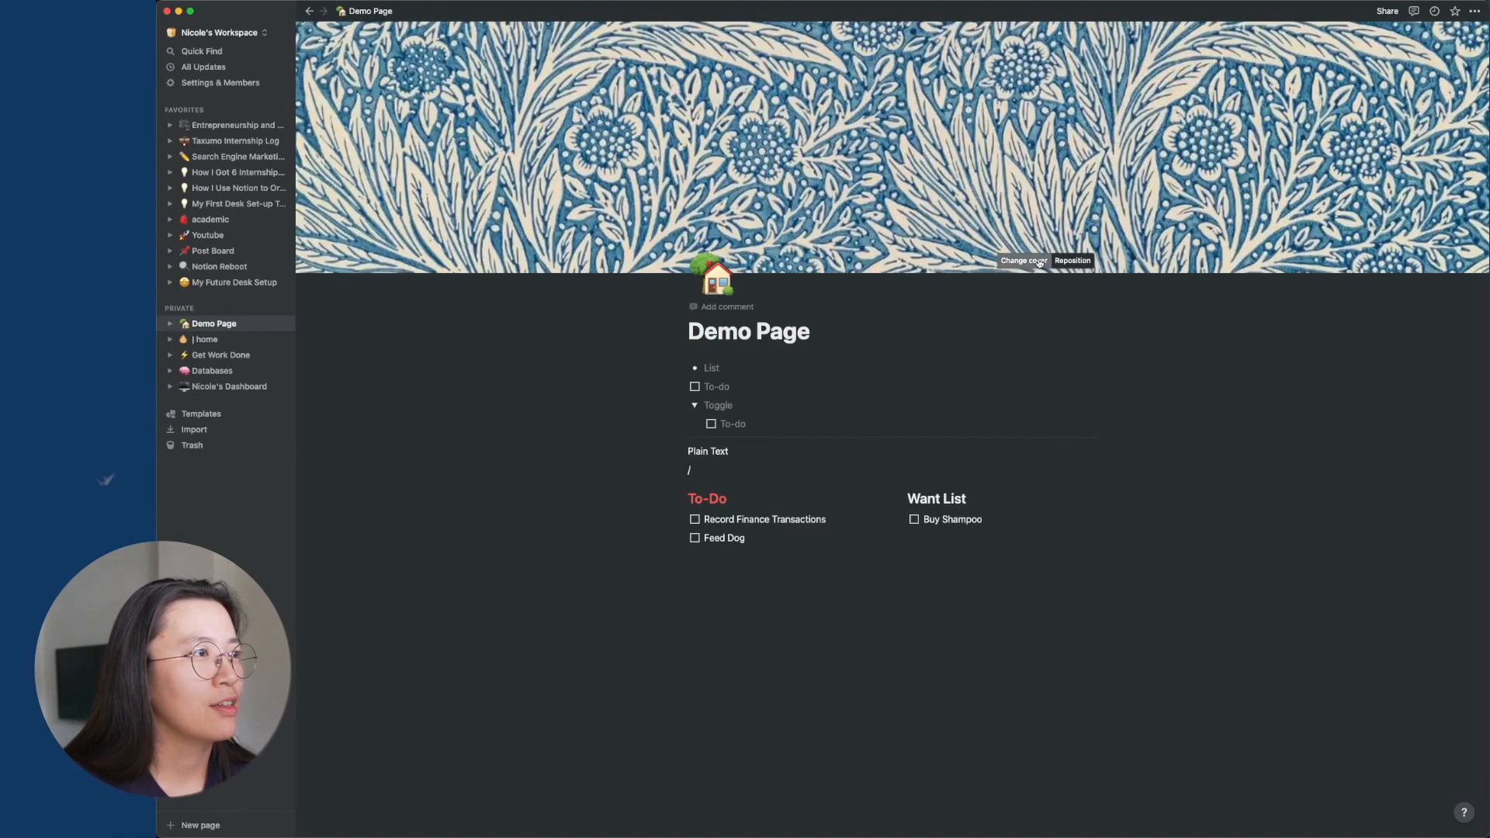
click(1024, 261)
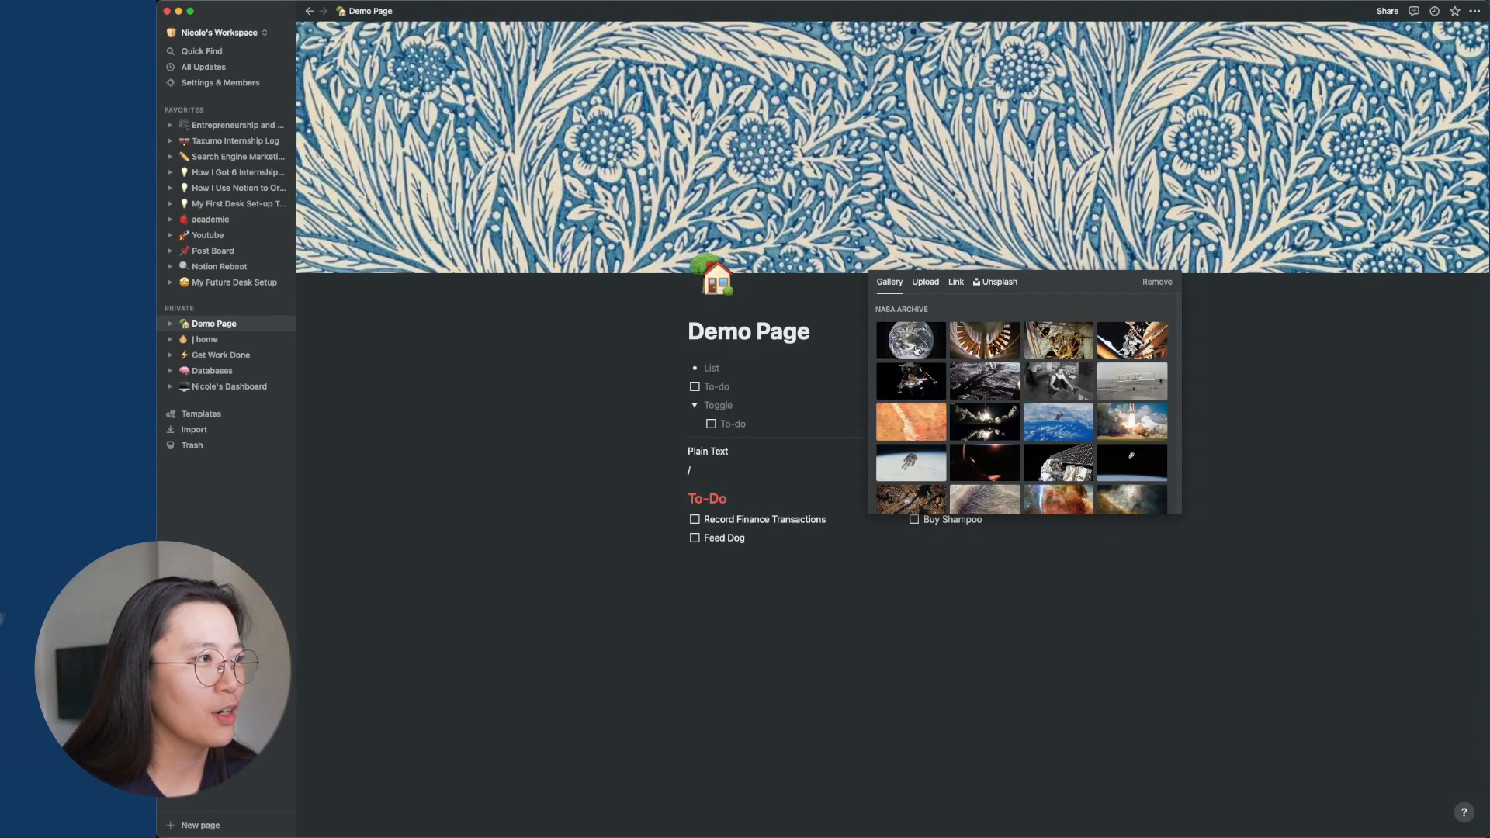
click(909, 340)
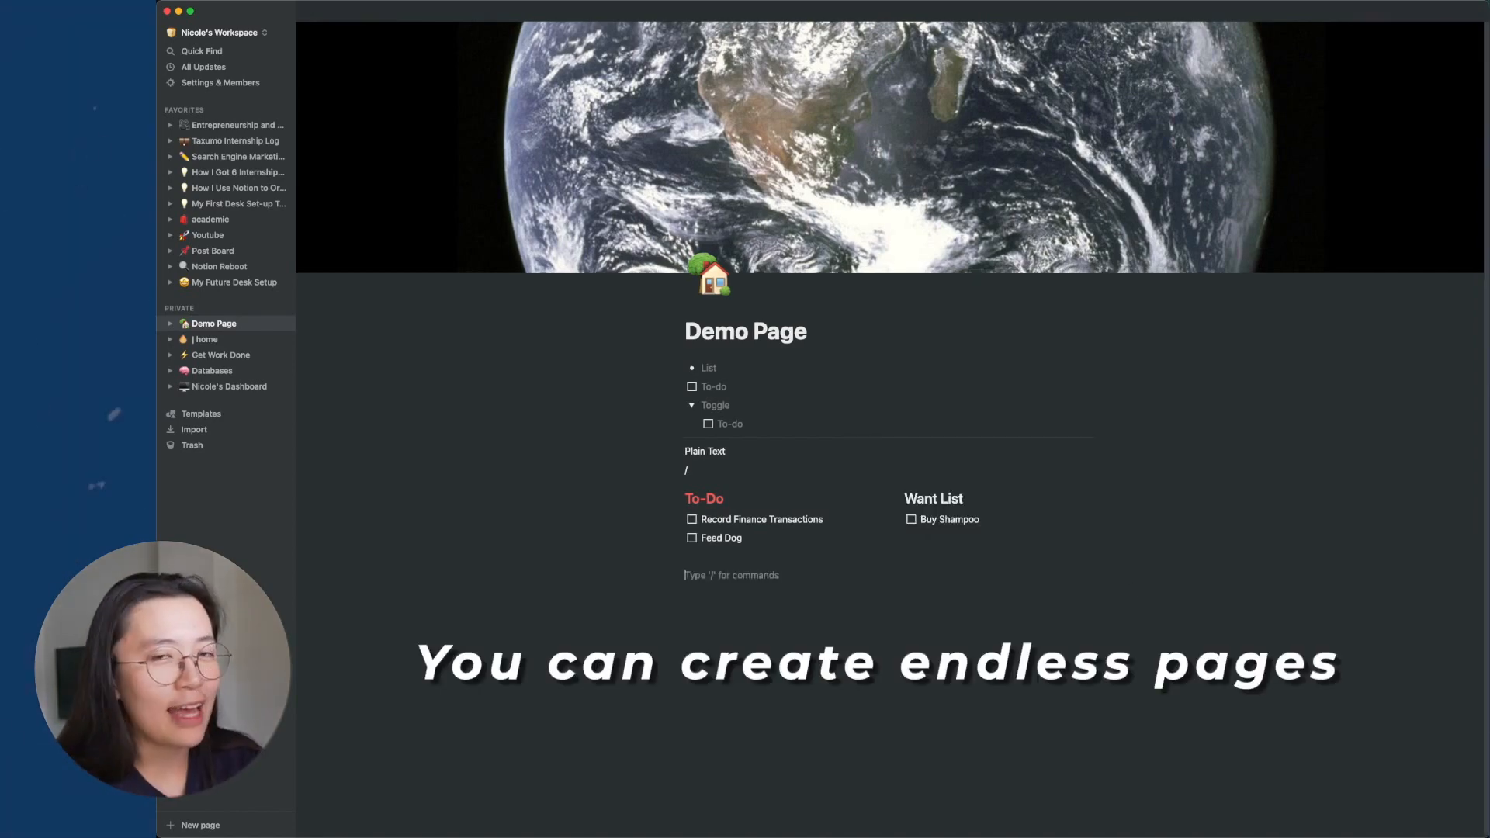
Embed a new sub-page in the Demo Page titled 'Page #1'
text(pa)
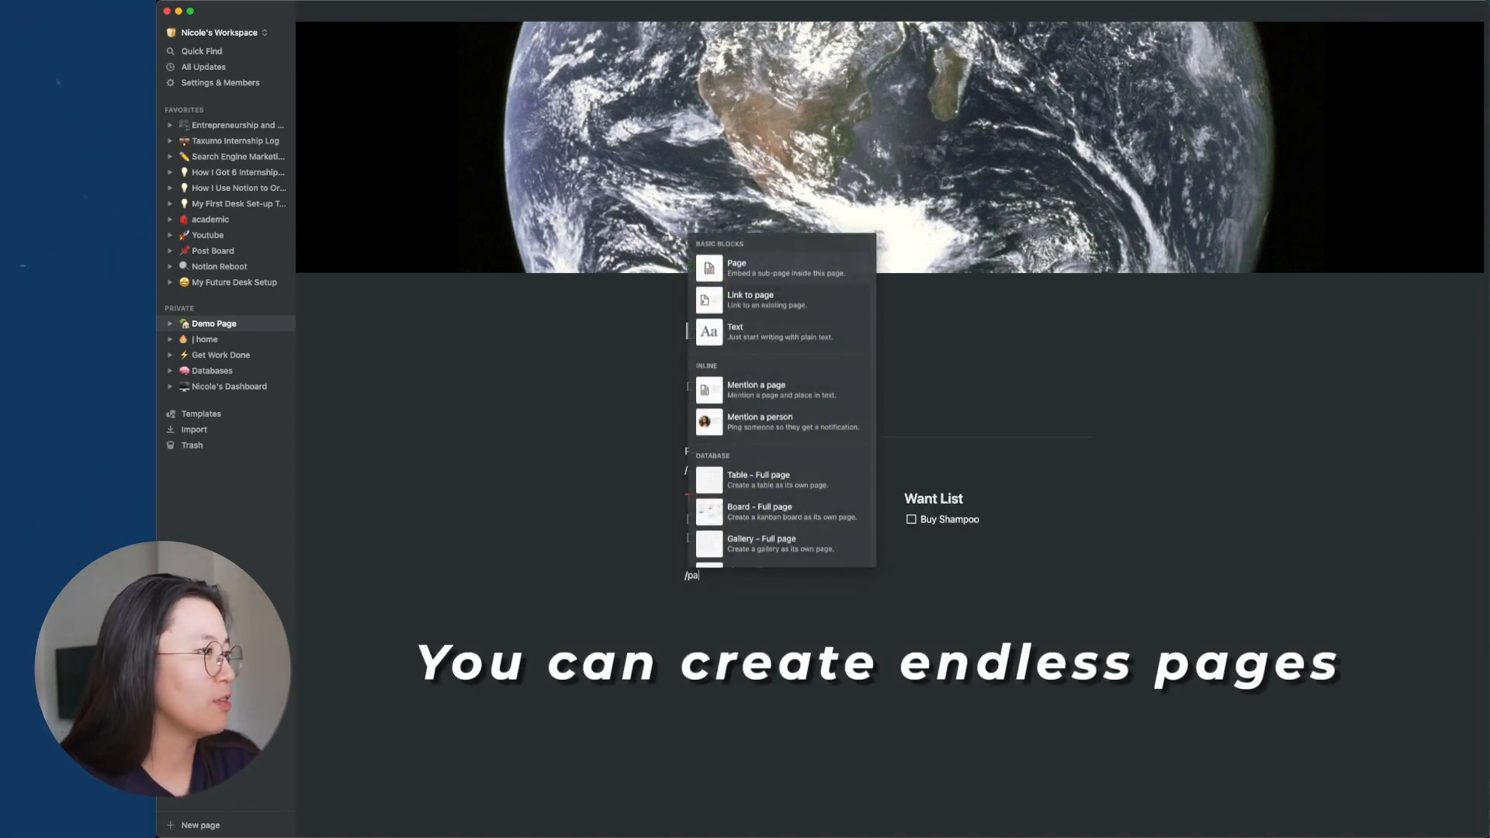
click(736, 266)
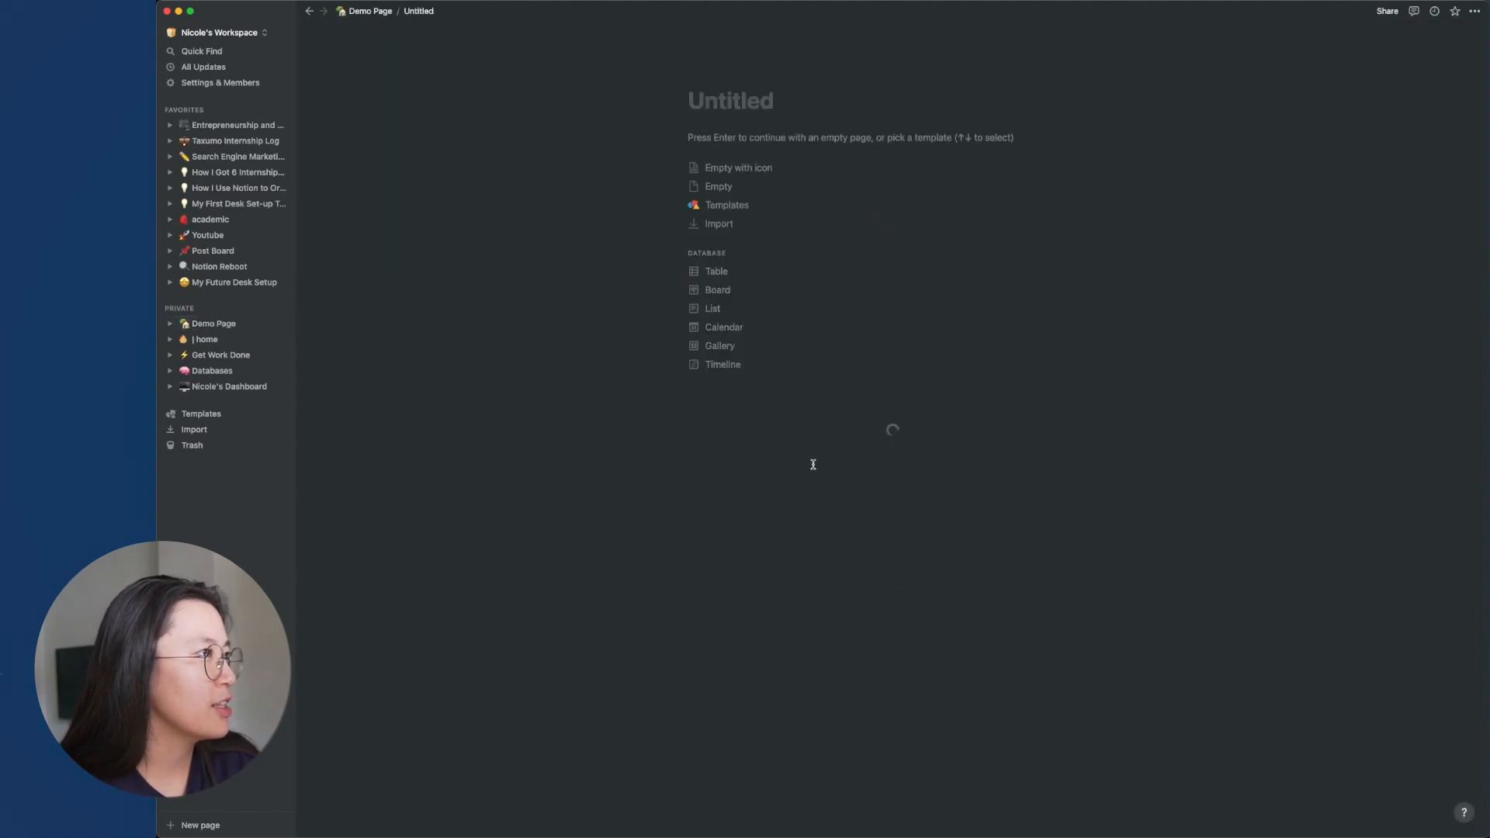
text(O)
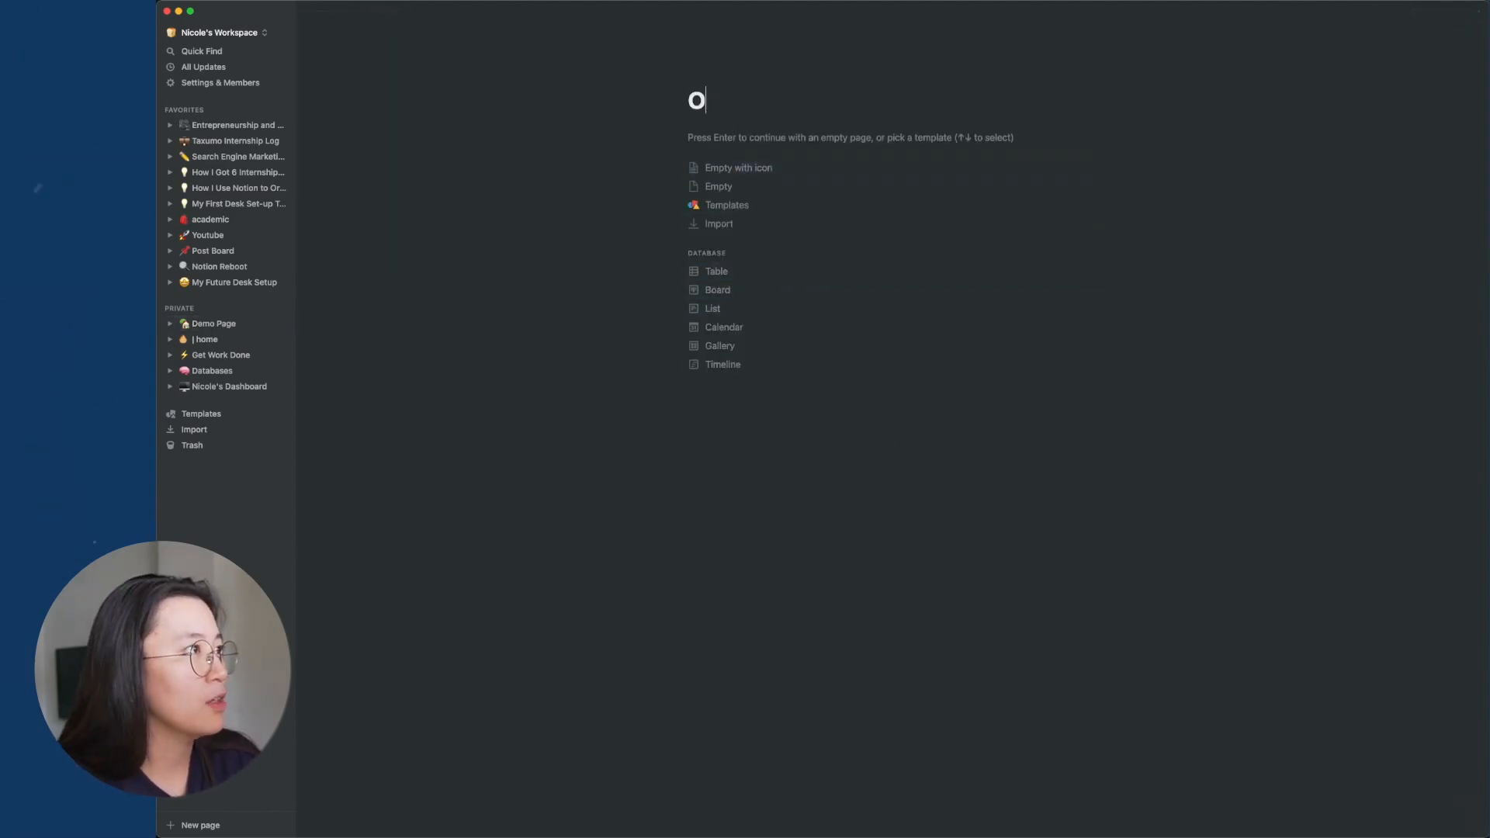
text(Page #)
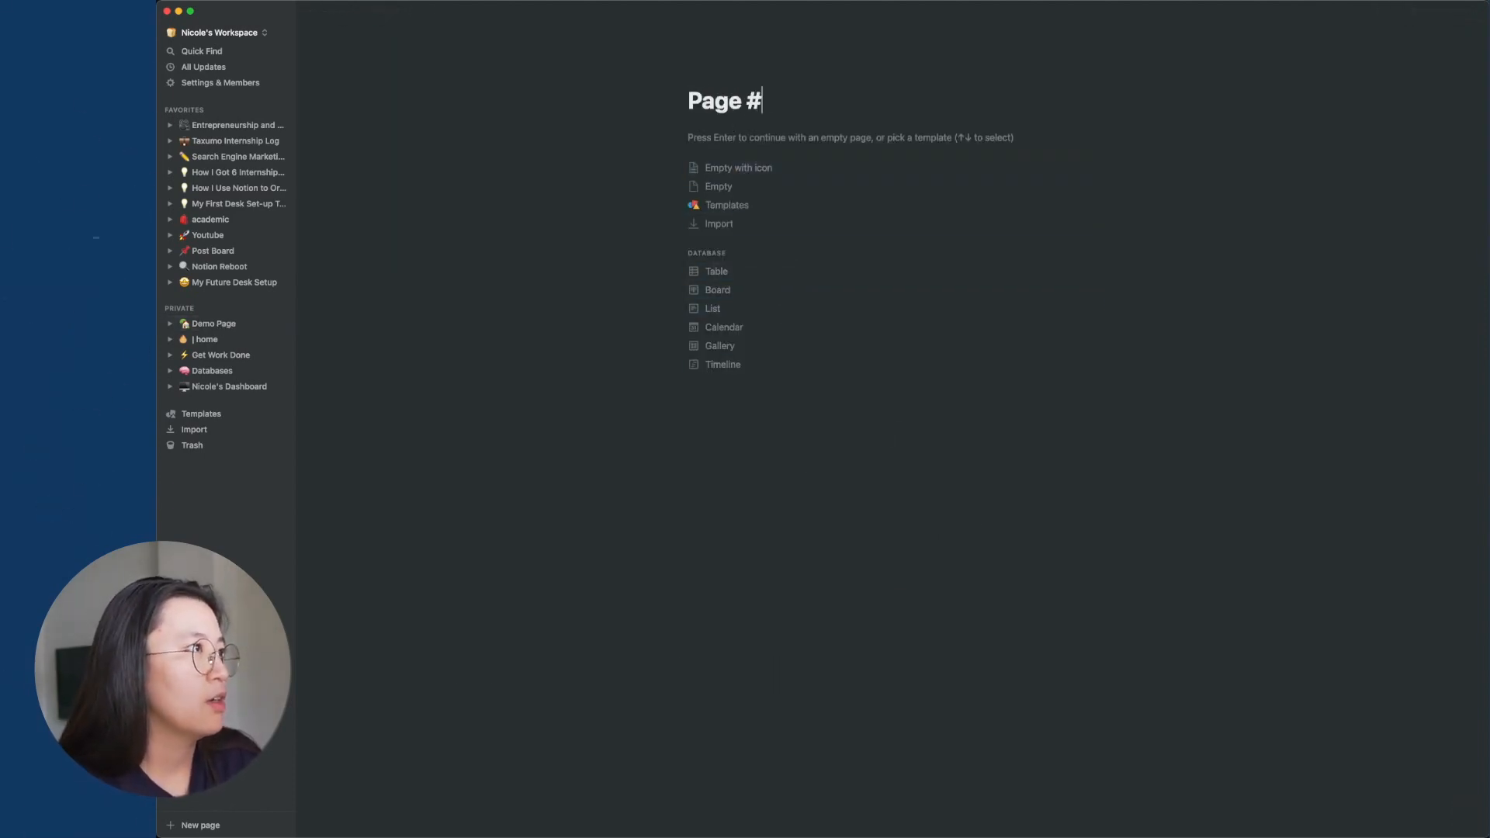
text(1)
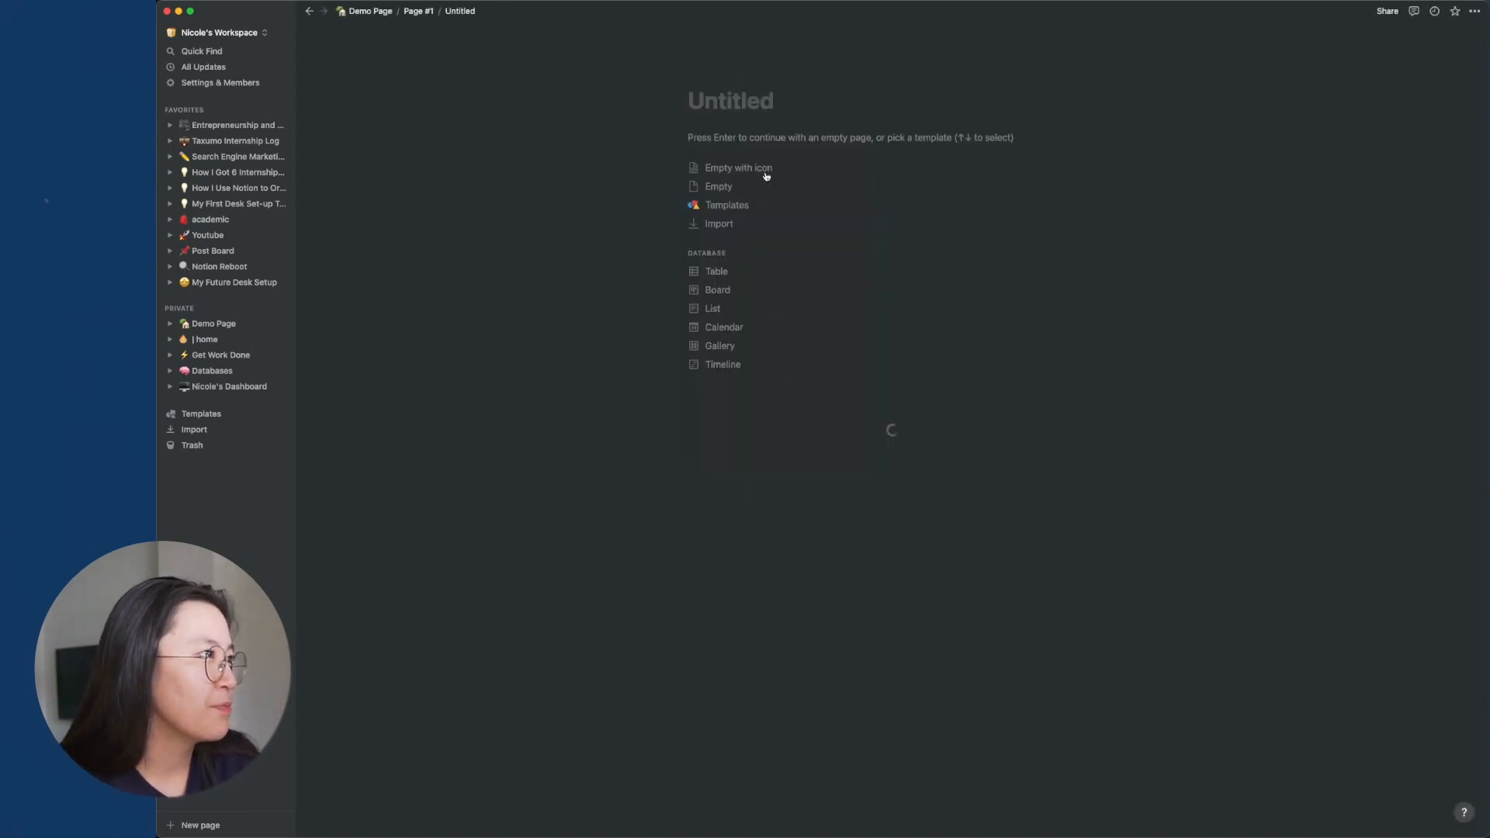
Add a breadcrumb trail inside the sub-page, then open Page #1 from the Demo Page
text(/BR)
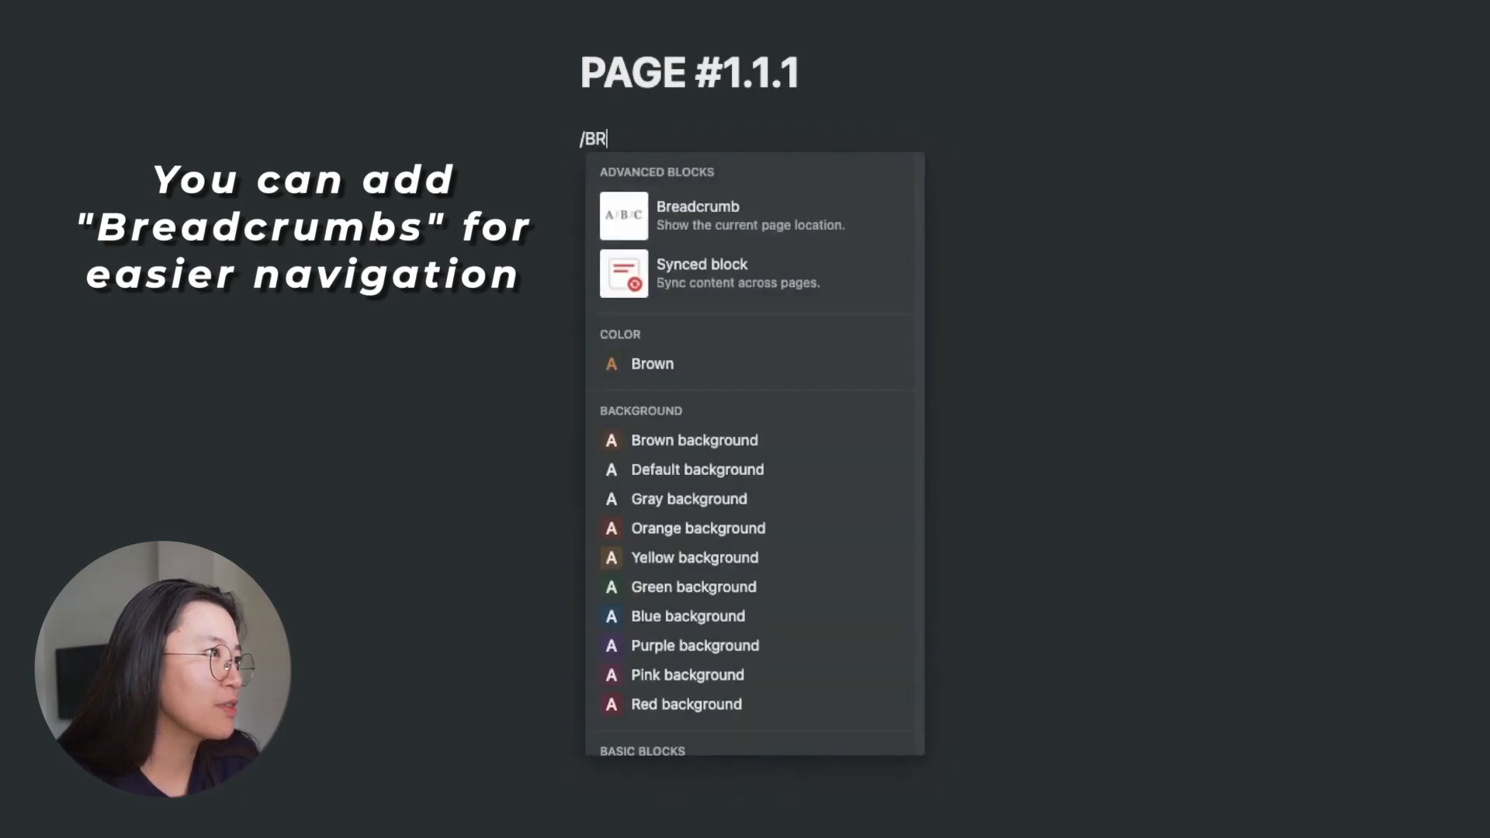
click(697, 216)
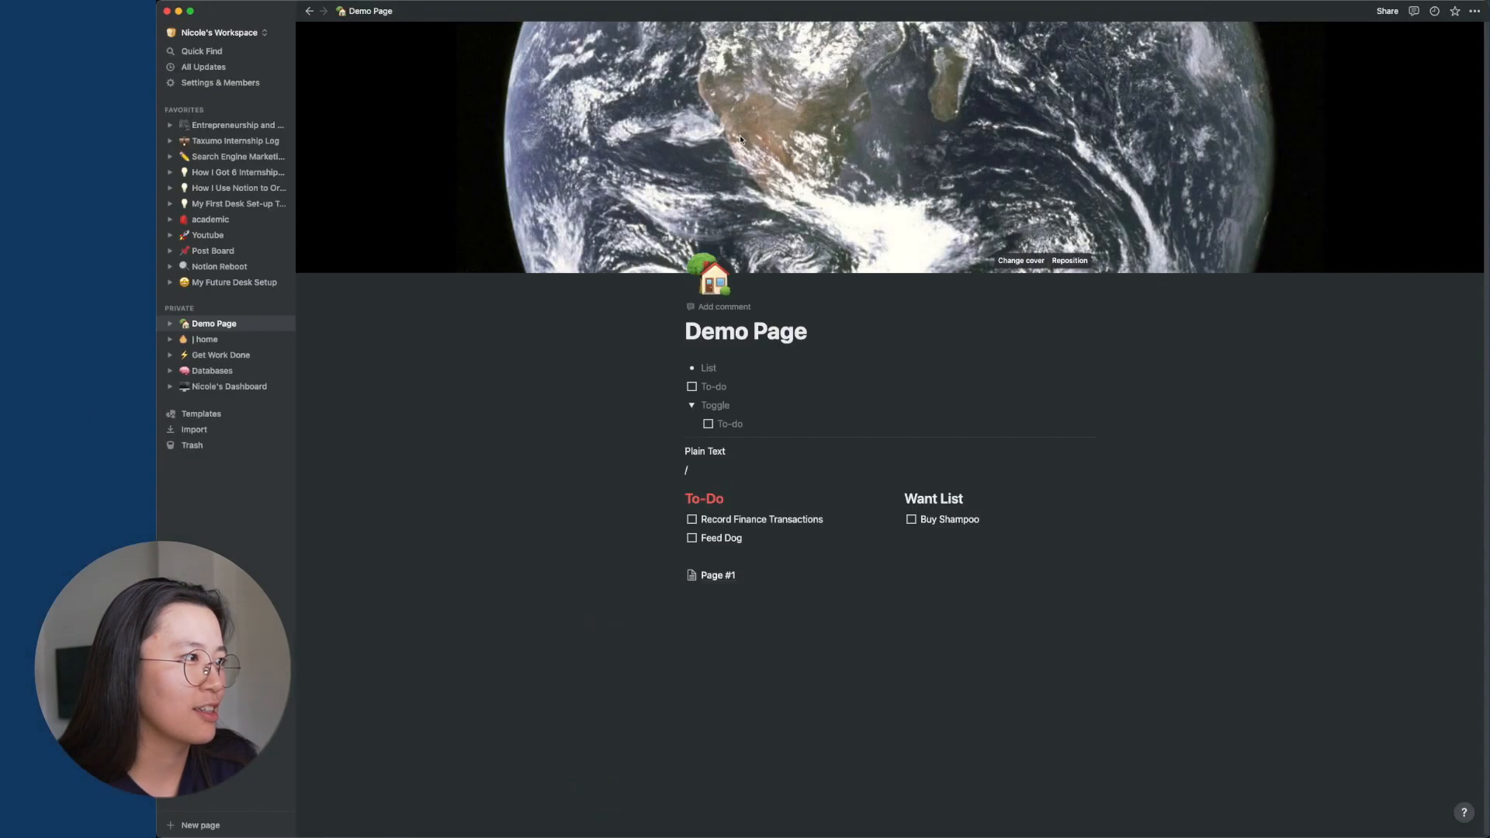
click(717, 575)
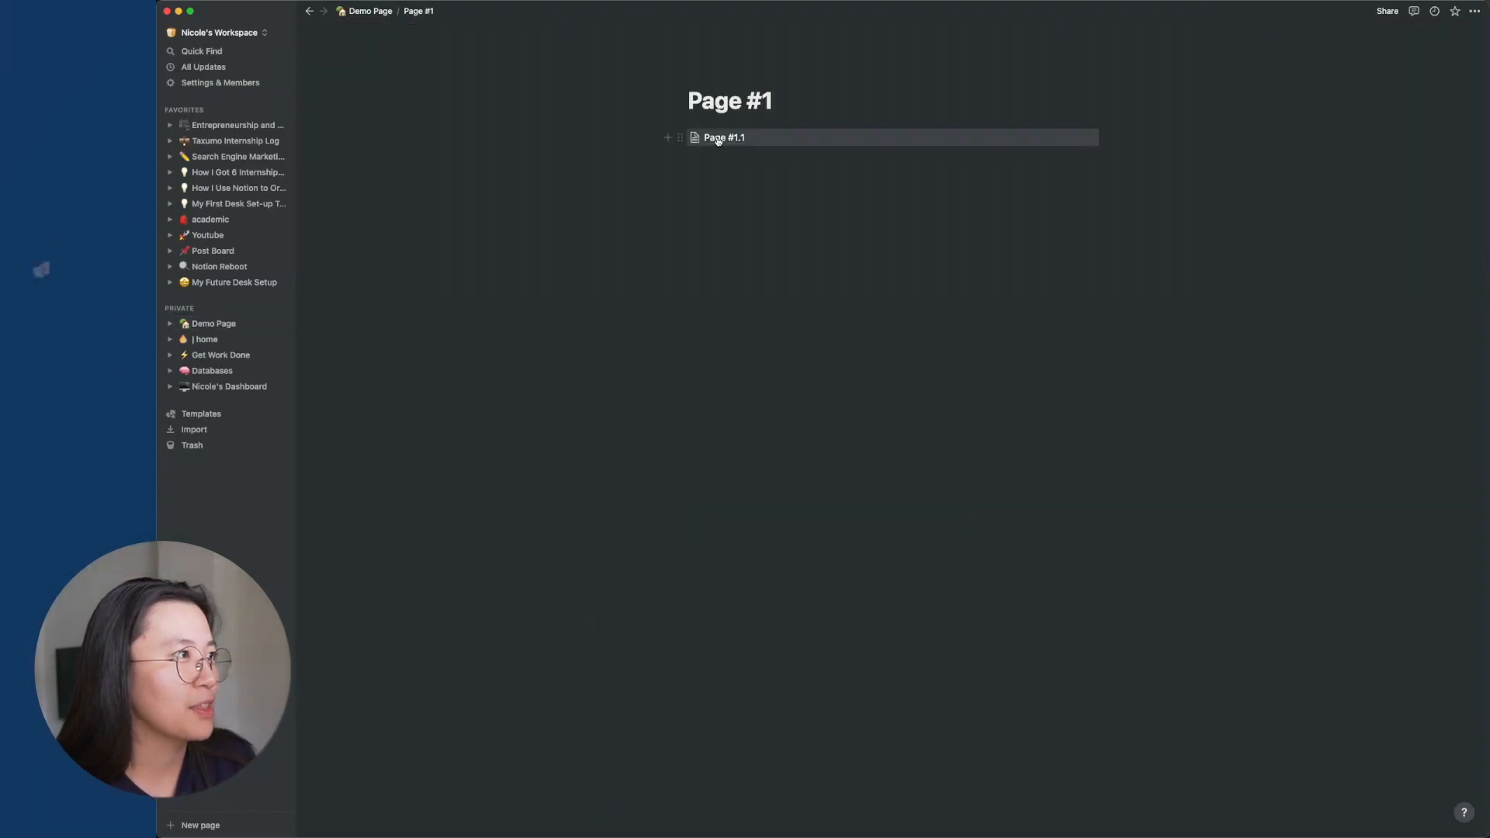